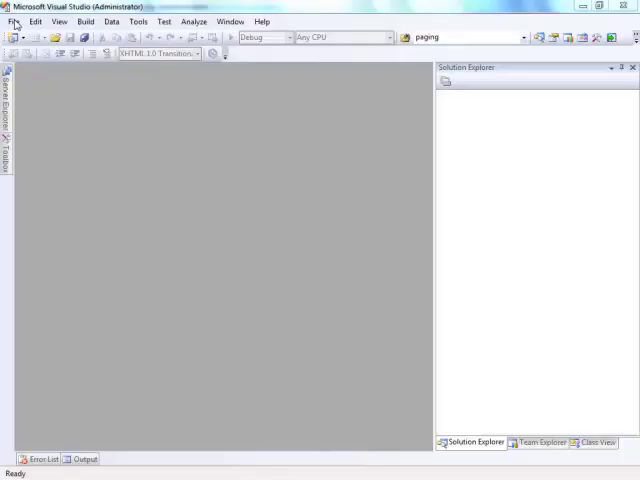
Step: Create a new C# ASP.NET web site in a folder named BindUpdateISDS
{"action": "left_click", "coordinate": [15, 21]}
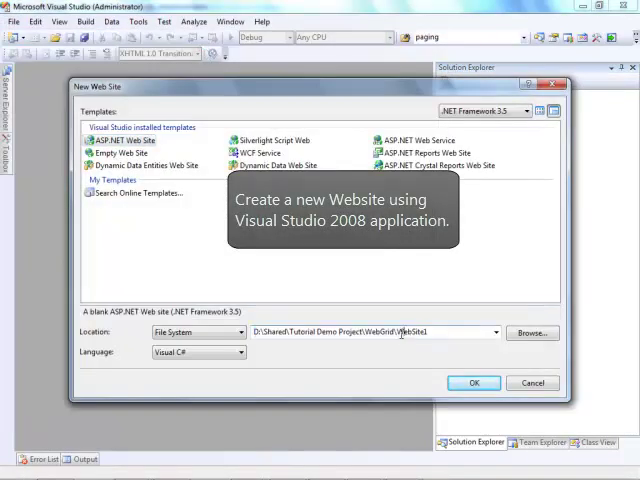
{"action": "type", "text": "BindUpdateISDS"}
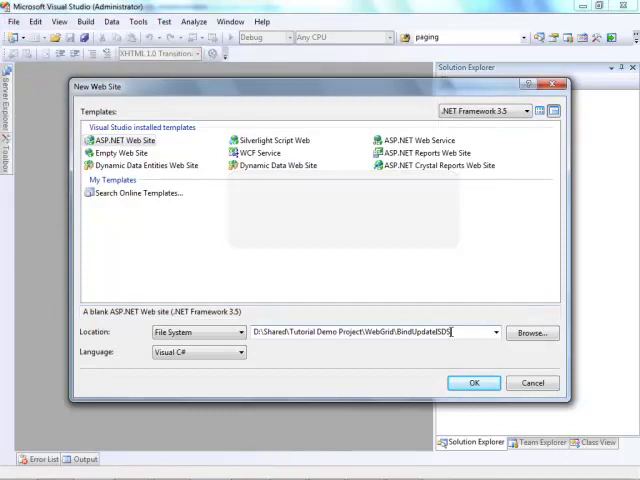
{"action": "left_click", "coordinate": [474, 383]}
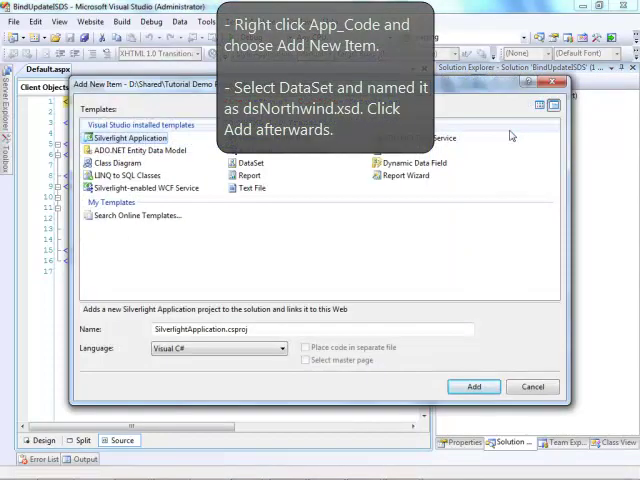
Step: Add a DataSet named dsNorthwind to the App_Code folder
{"action": "left_click", "coordinate": [249, 162]}
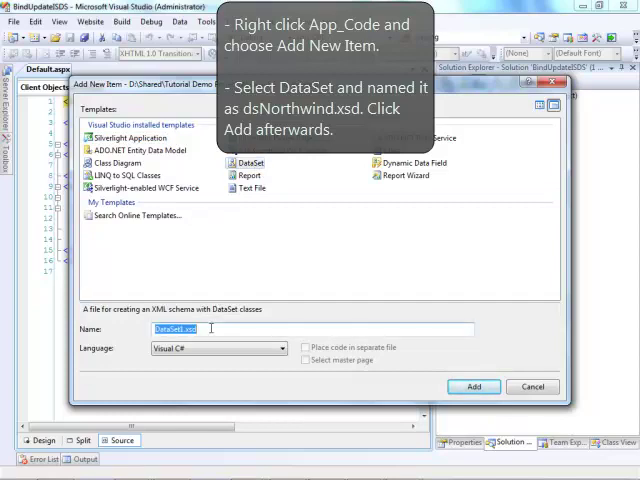
{"action": "type", "text": "dsNorthwind"}
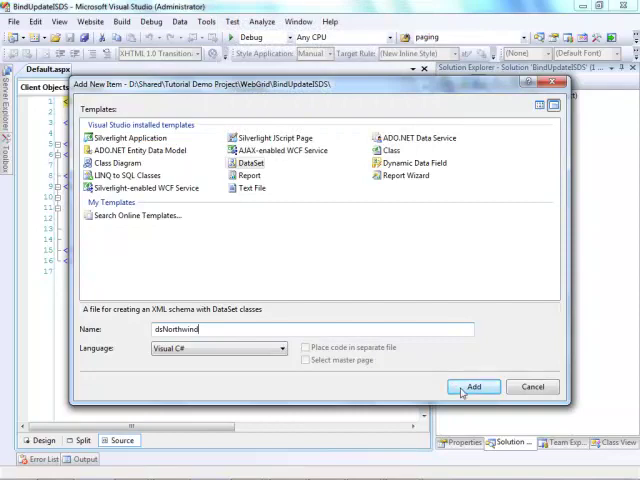
{"action": "left_click", "coordinate": [473, 387]}
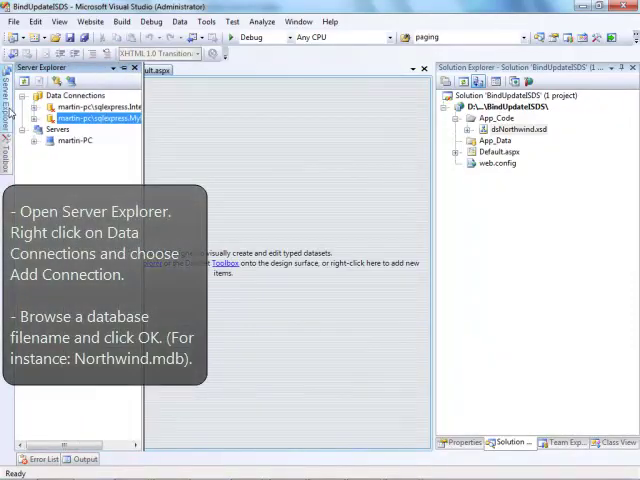
Step: Begin a new data connection using an Access Database File as the source type
{"action": "right_click", "coordinate": [68, 95]}
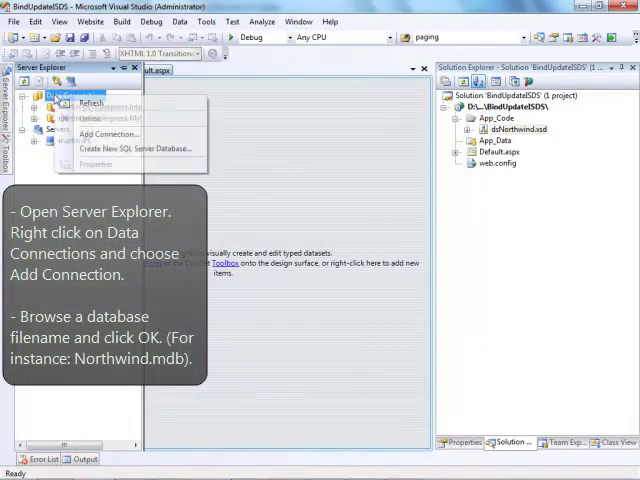
{"action": "left_click", "coordinate": [108, 134]}
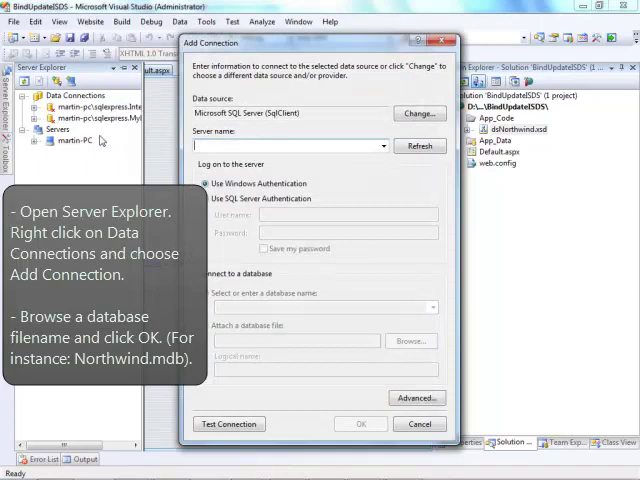
{"action": "left_click", "coordinate": [418, 113]}
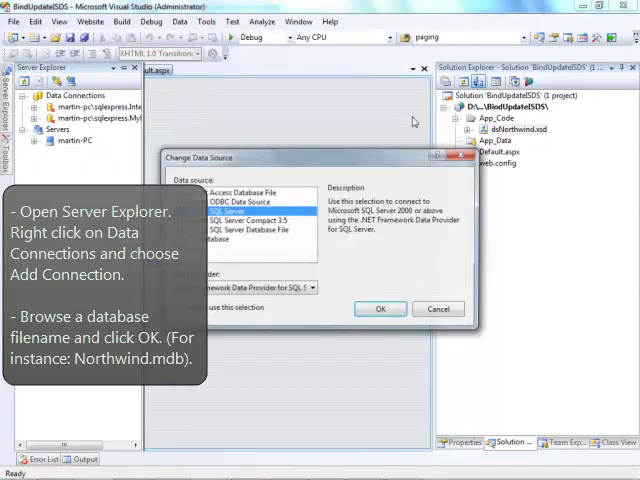
{"action": "left_click", "coordinate": [243, 192]}
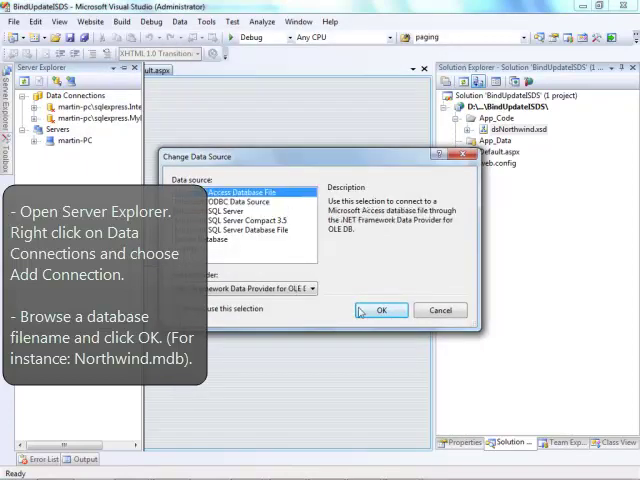
{"action": "left_click", "coordinate": [381, 310]}
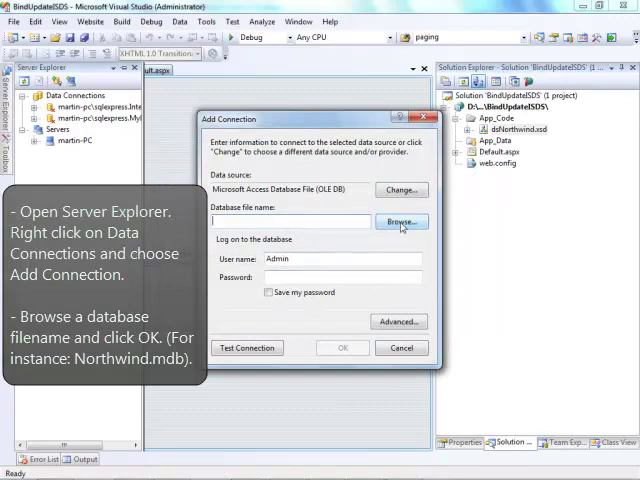
Step: Browse to Northwind.mdb and confirm the new Northwind connection
{"action": "left_click", "coordinate": [400, 221]}
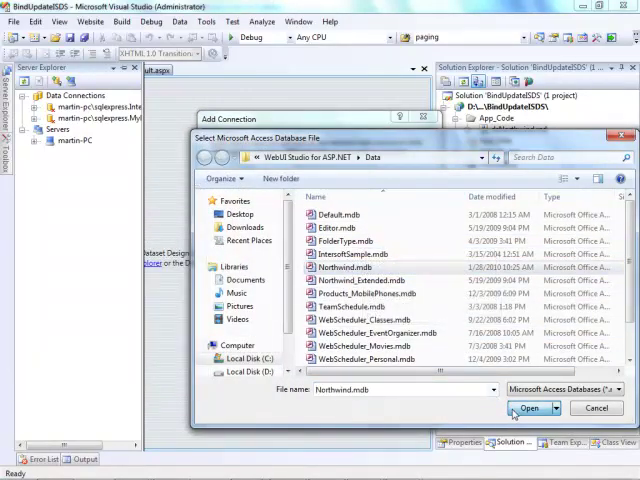
{"action": "left_click", "coordinate": [529, 408]}
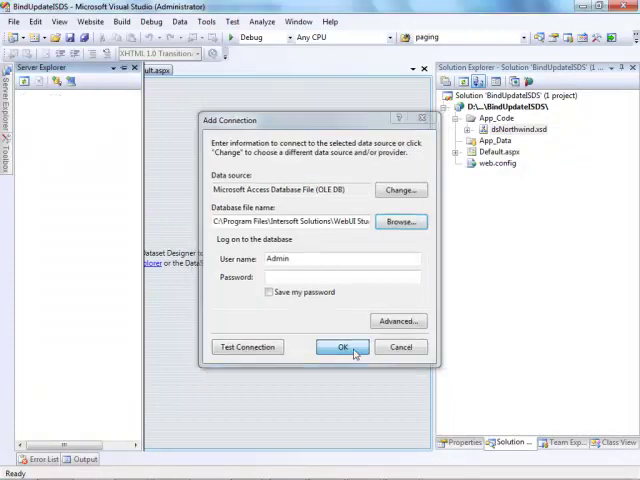
{"action": "left_click", "coordinate": [342, 347]}
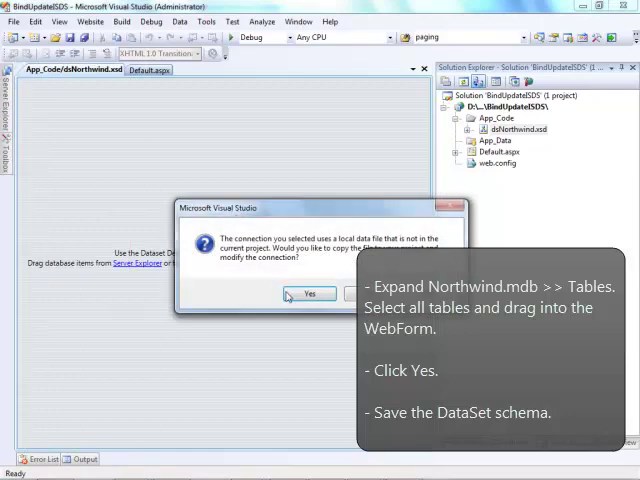
Step: Agree to copy the Northwind.mdb data file into the project
{"action": "left_click", "coordinate": [310, 293]}
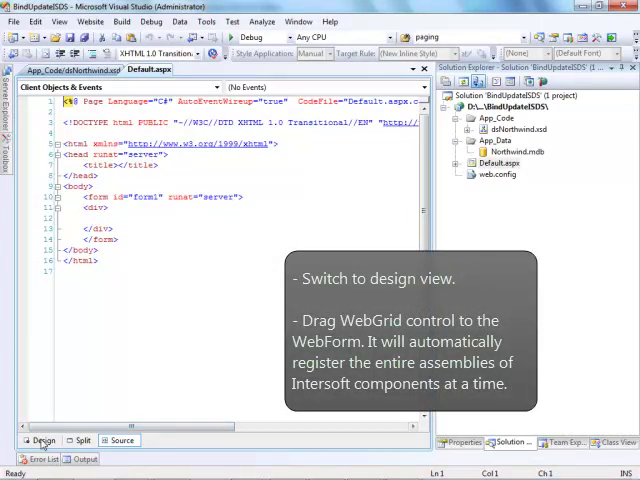
Step: Switch Default.aspx to design view to host the WebGrid control
{"action": "left_click", "coordinate": [43, 440]}
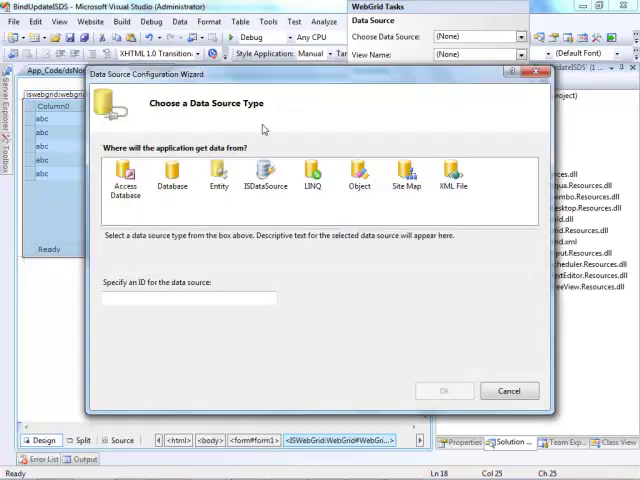
Step: Configure an ISDataSource on the dsNorthwind schema with the Customers table
{"action": "left_click", "coordinate": [266, 178]}
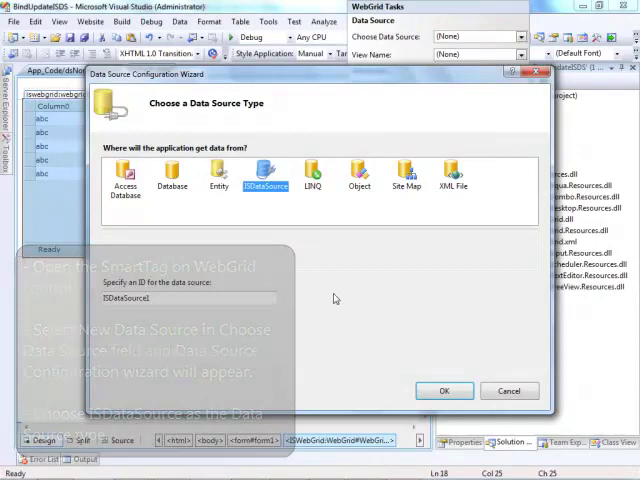
{"action": "left_click", "coordinate": [444, 390]}
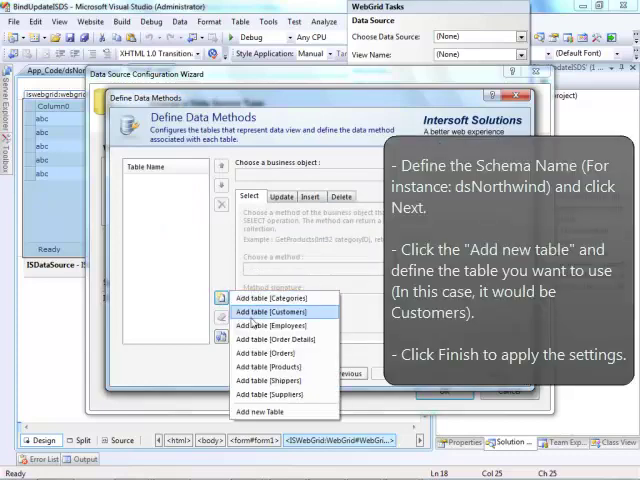
{"action": "left_click", "coordinate": [283, 312]}
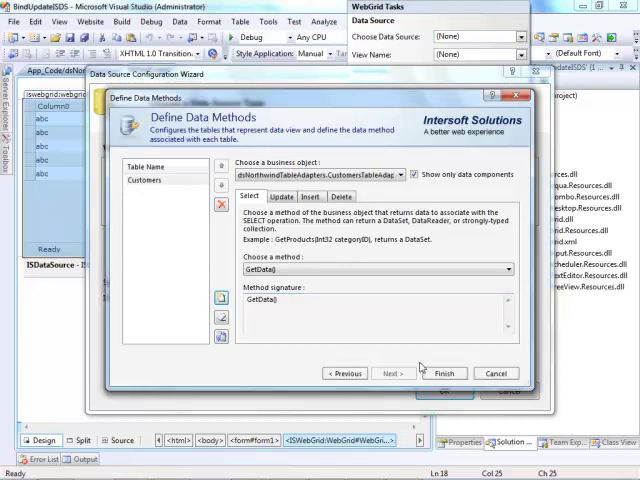
{"action": "left_click", "coordinate": [443, 373]}
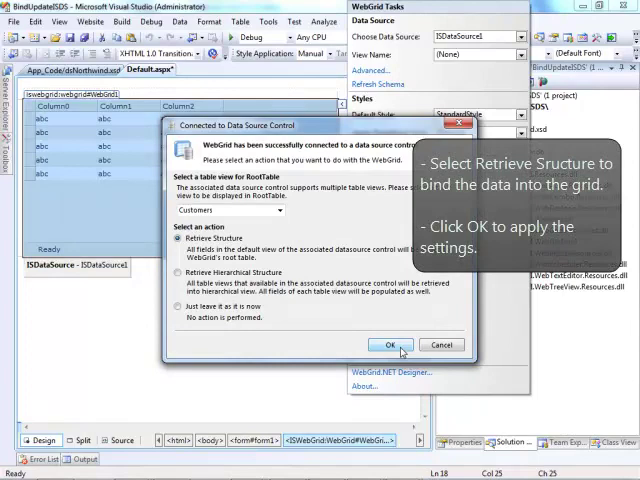
Step: Retrieve the Customers structure into the grid and allow adding new rows
{"action": "left_click", "coordinate": [390, 344]}
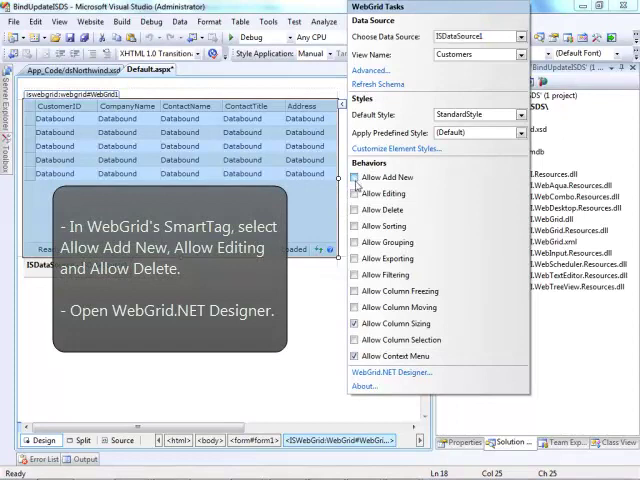
{"action": "left_click", "coordinate": [354, 177]}
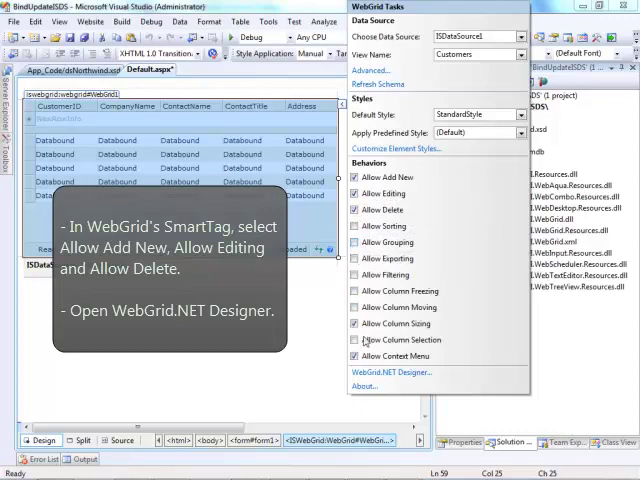
{"action": "left_click", "coordinate": [390, 372]}
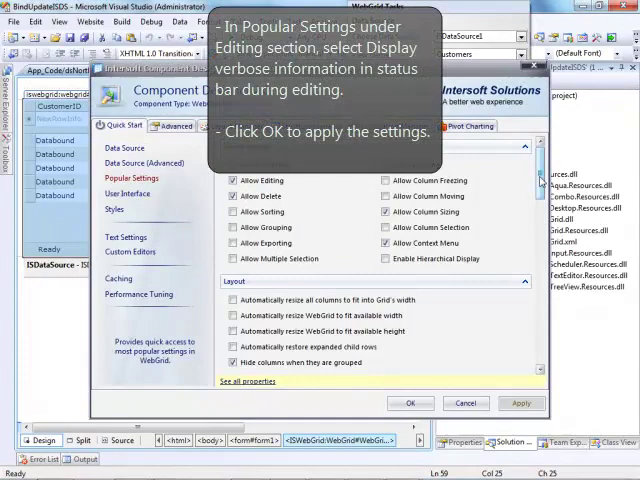
Step: Enable verbose status-bar information during editing and apply the designer settings
{"action": "scroll", "scroll_direction": "down", "scroll_amount": 3}
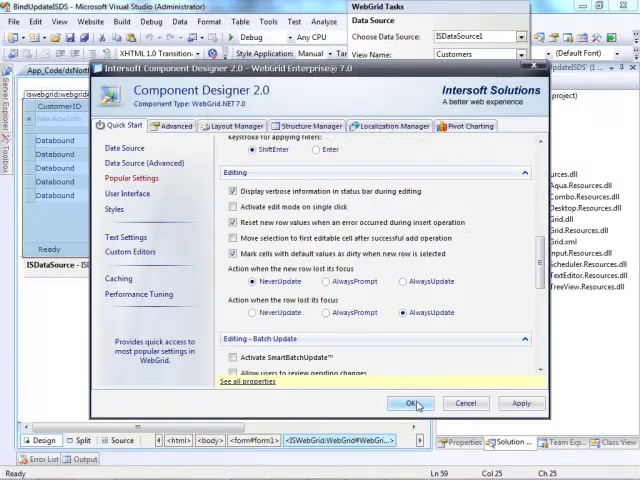
{"action": "left_click", "coordinate": [410, 403]}
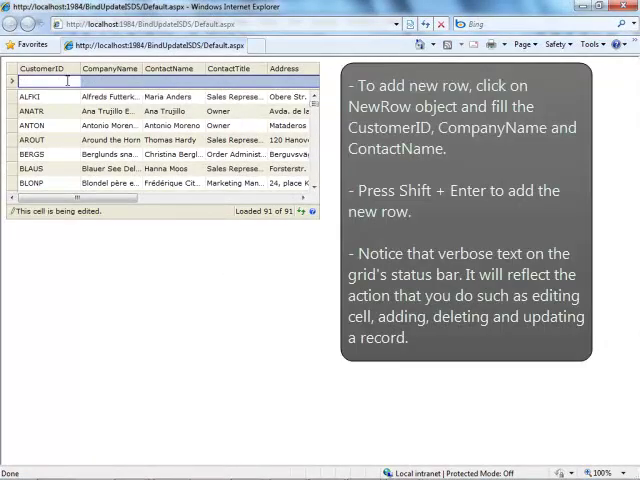
Step: Enter a new customer MARTI for Intersoft with contact Martin
{"action": "type", "text": "MARTI"}
{"action": "left_click", "coordinate": [111, 81]}
{"action": "type", "text": "Intersoft"}
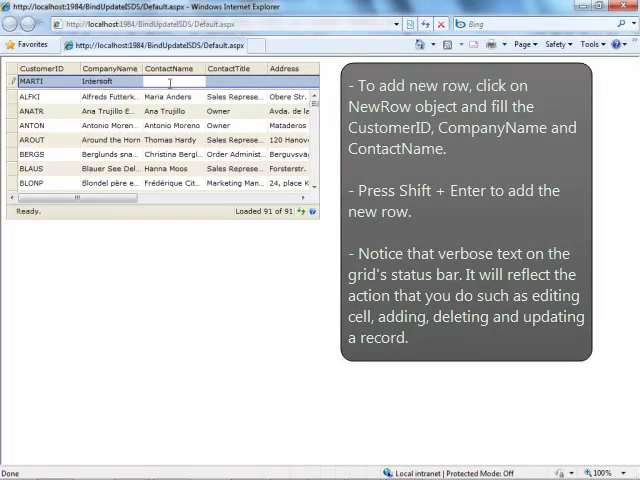
{"action": "type", "text": "Martin"}
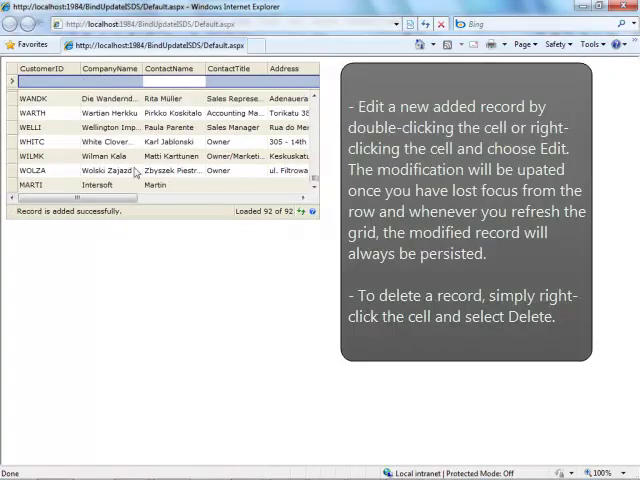
Step: Edit the MARTI row's ContactName from Martin to Yudi
{"action": "left_click", "coordinate": [156, 185]}
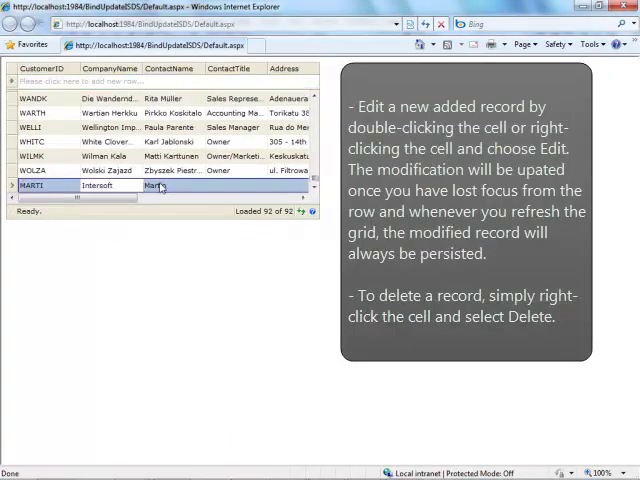
{"action": "double_click", "coordinate": [157, 185]}
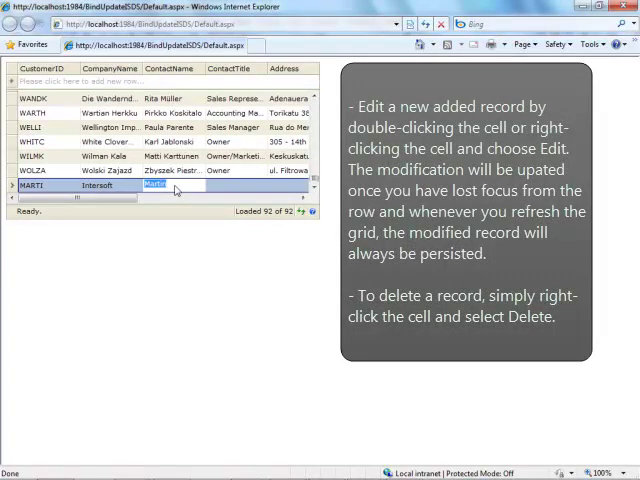
{"action": "type", "text": "Yudi"}
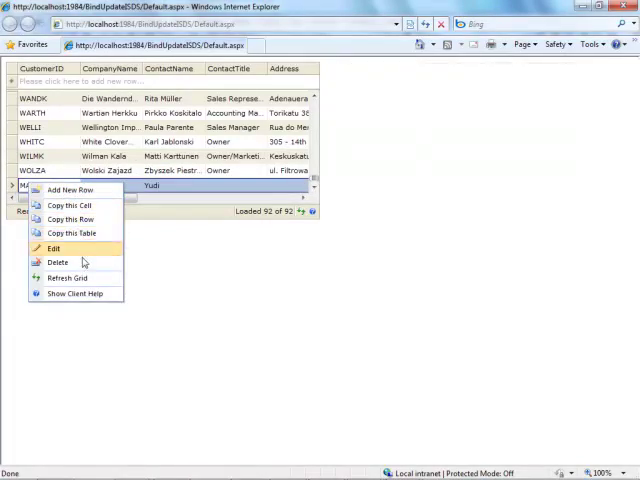
Step: Delete the MARTI customer record, returning the grid to 91 rows
{"action": "left_click", "coordinate": [57, 262]}
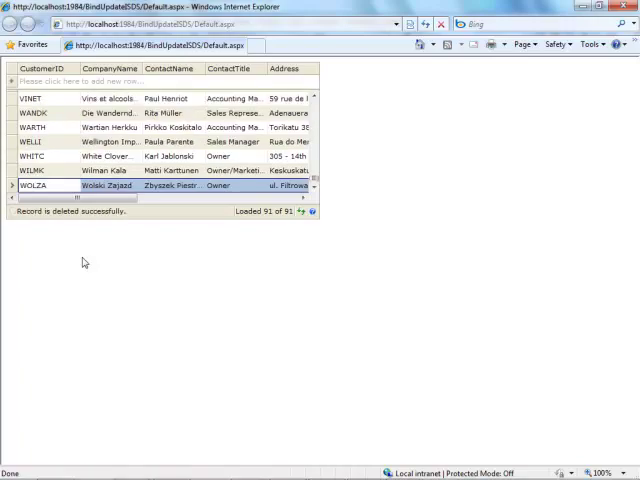